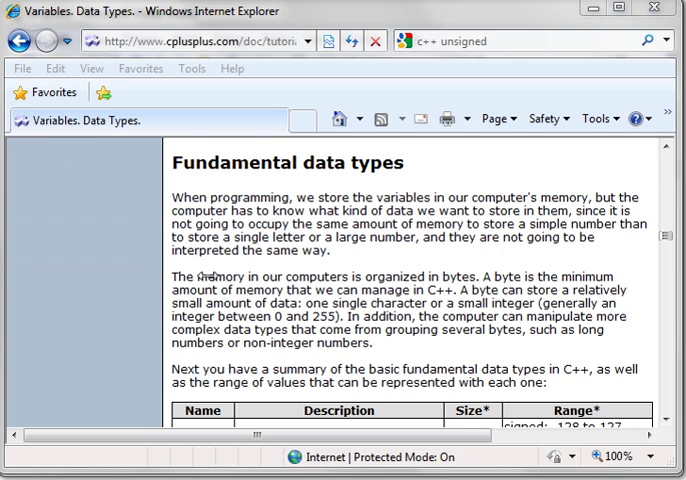
Step: Scroll to the fundamental data types table and highlight the char type name
scroll("down", 3)
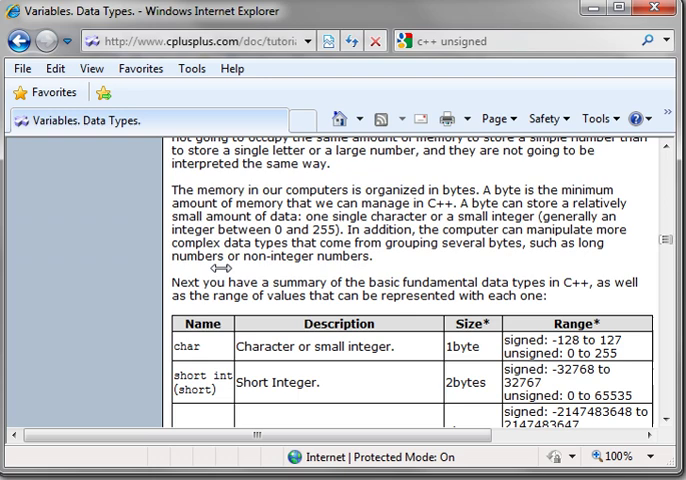
scroll("down", 3)
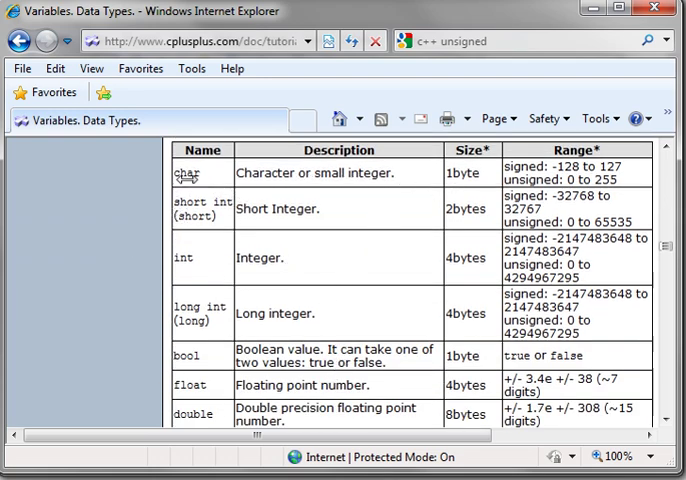
mouse_move(185, 172)
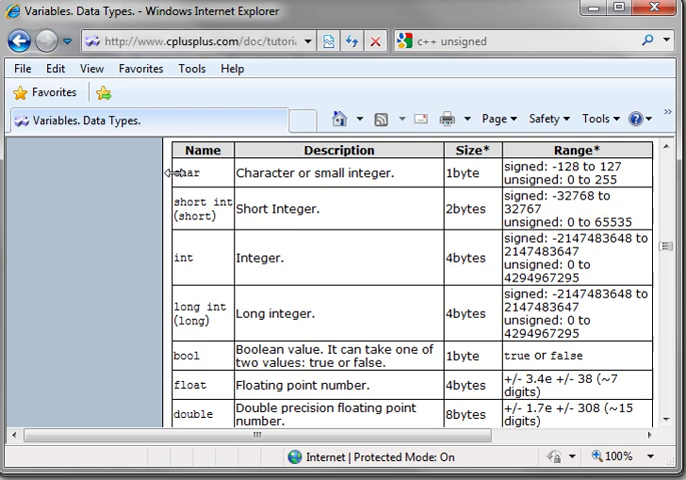
double_click(188, 172)
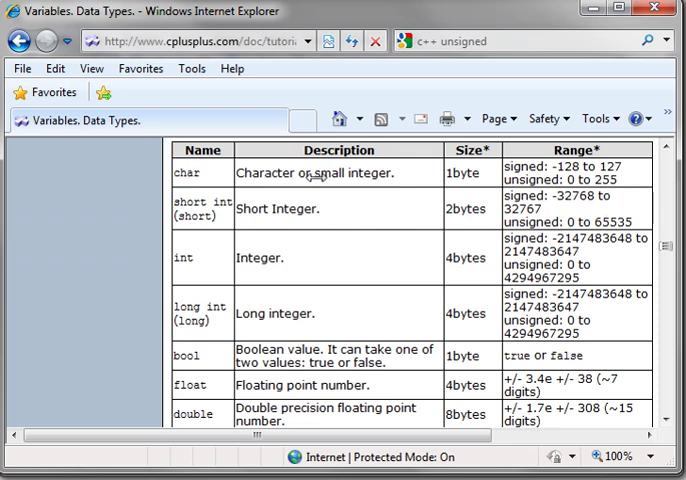
mouse_move(242, 172)
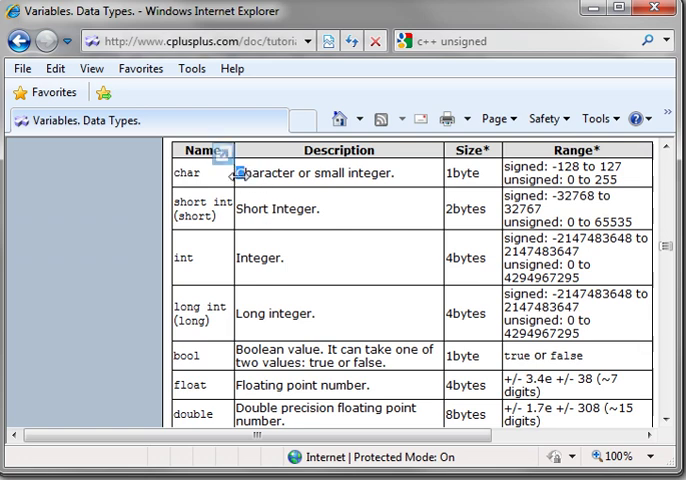
mouse_move(234, 174)
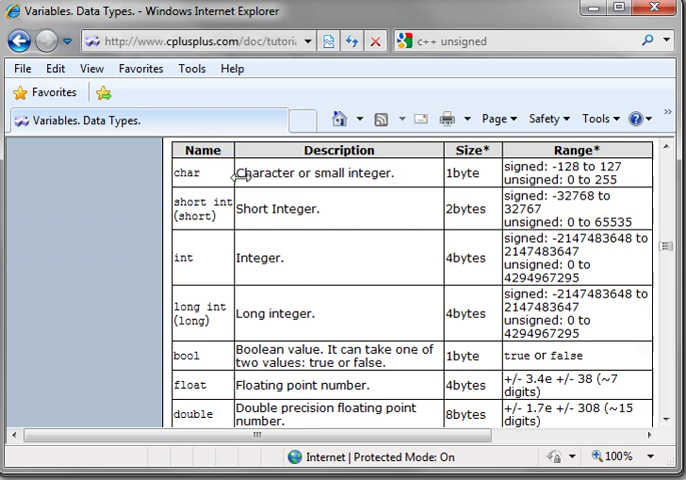
left_click_drag(238, 173, 348, 173)
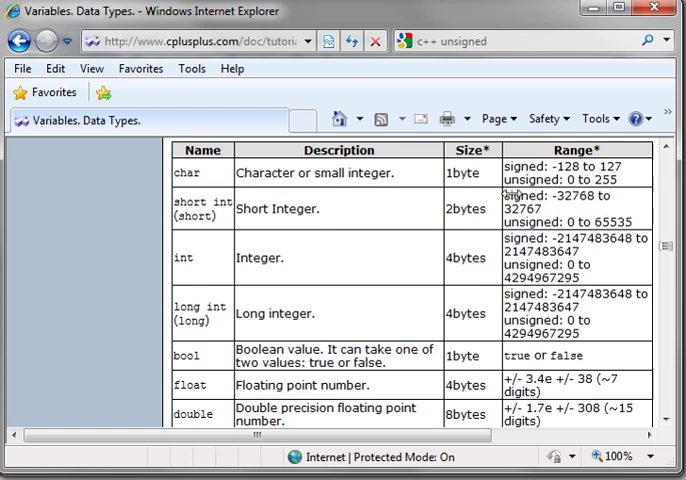
double_click(536, 180)
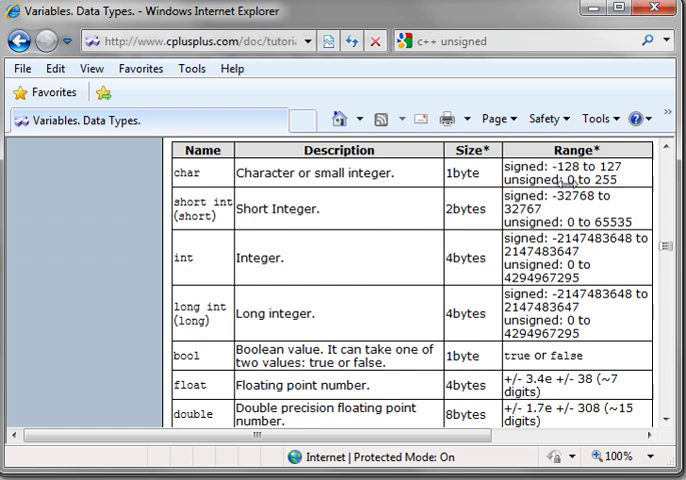
double_click(523, 181)
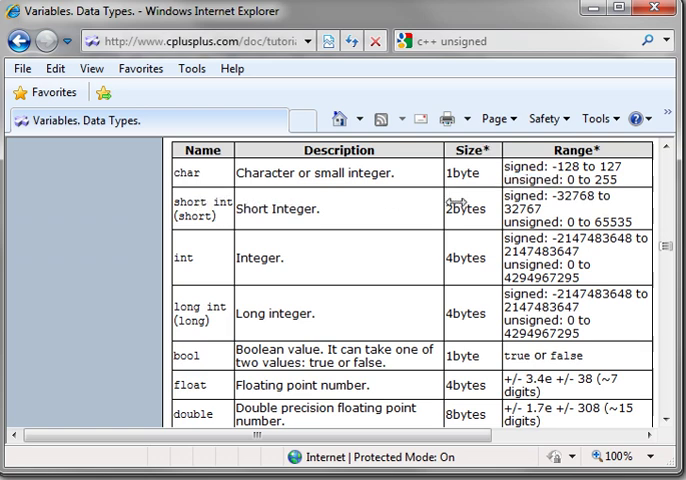
double_click(561, 196)
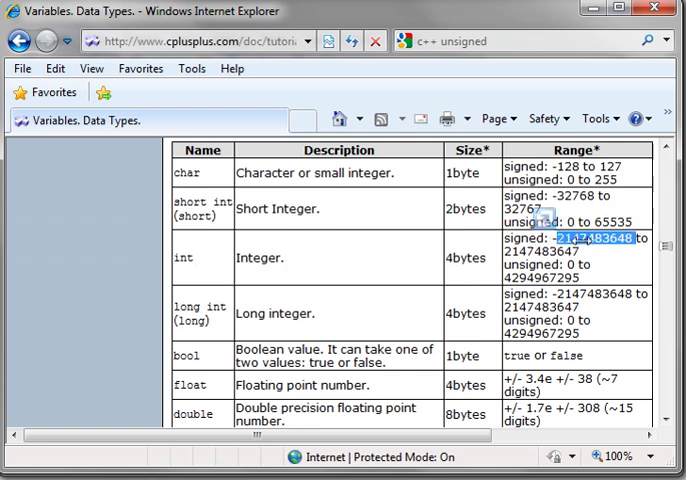
mouse_move(600, 238)
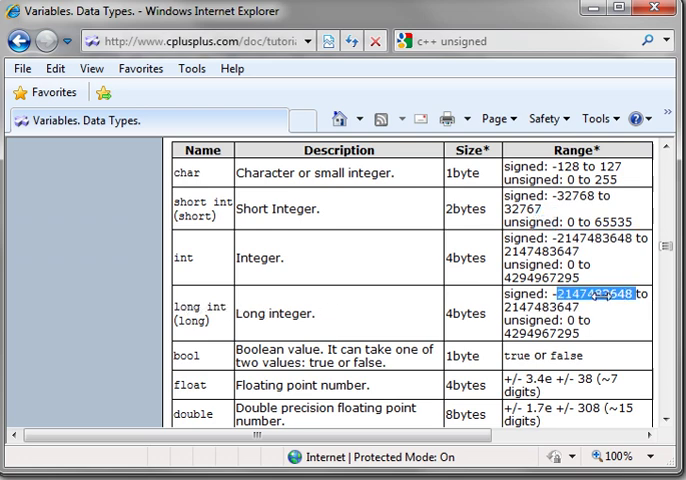
Step: Scroll further down to show the float, double, long double and wchar_t rows
scroll("down", 3)
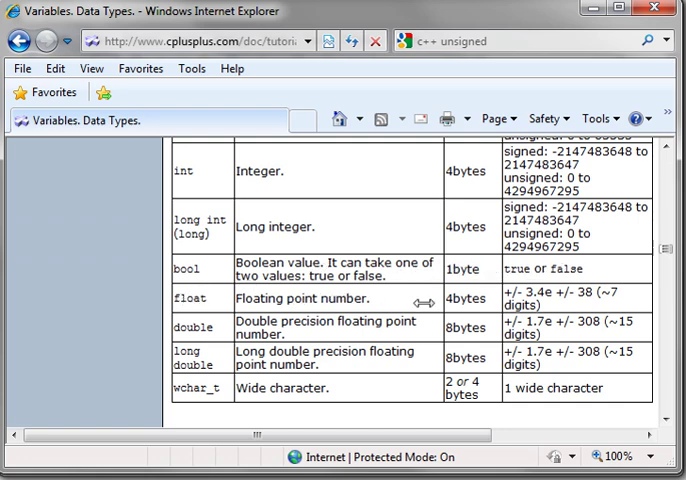
mouse_move(497, 297)
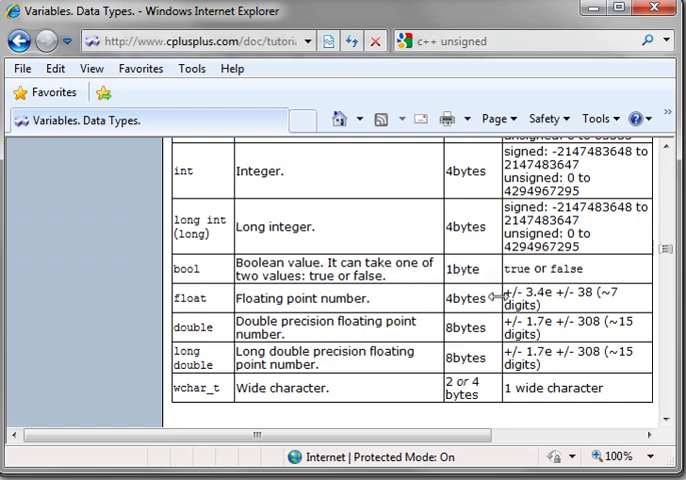
mouse_move(625, 360)
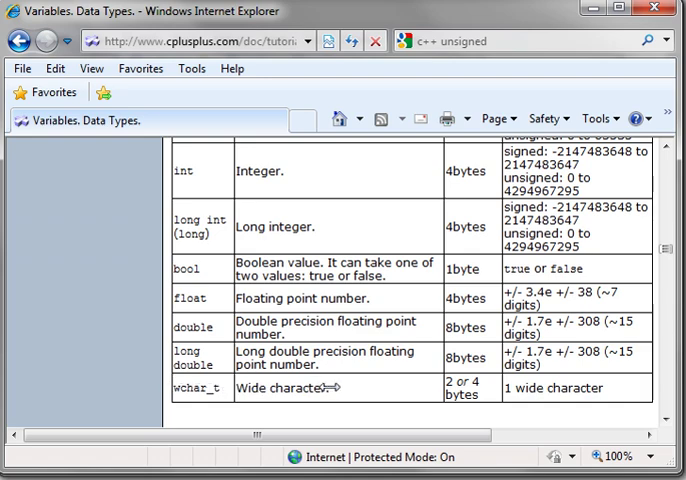
Step: Scroll back to the top of the table showing the char, short and int rows
scroll("up", 3)
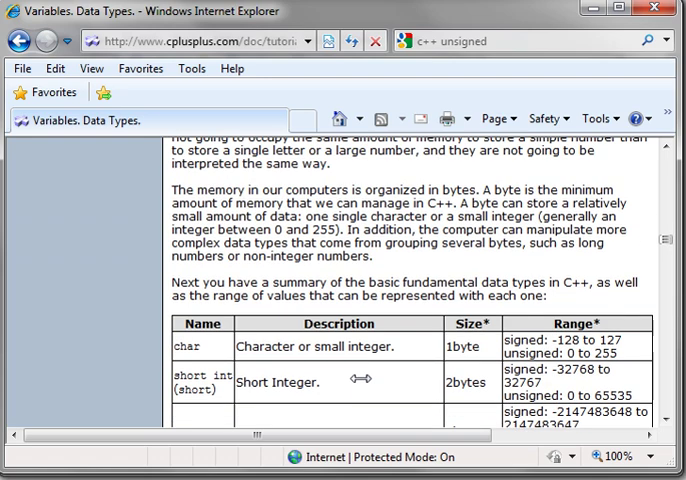
scroll("down", 3)
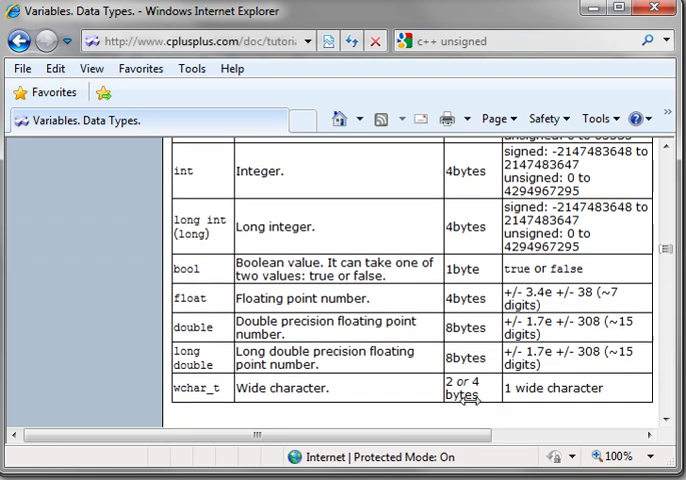
scroll("up", 3)
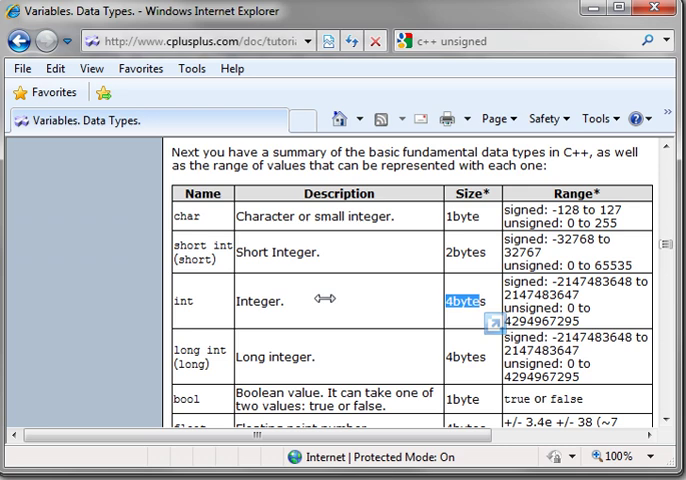
mouse_move(235, 301)
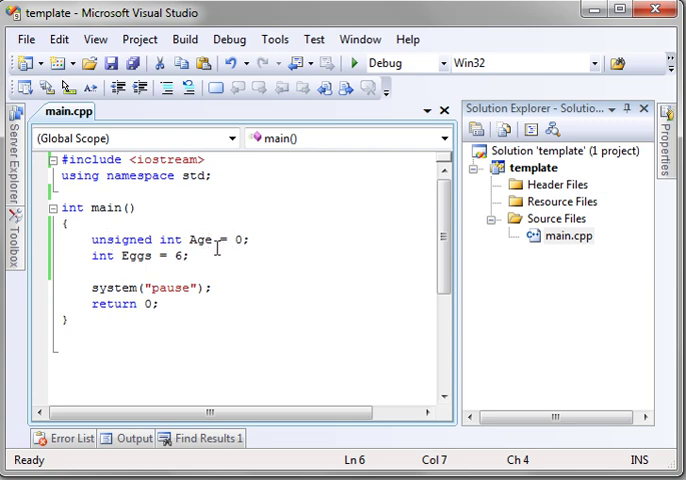
Step: Insert a blank line in main.cpp after the int Eggs = 6 declaration
left_click(99, 256)
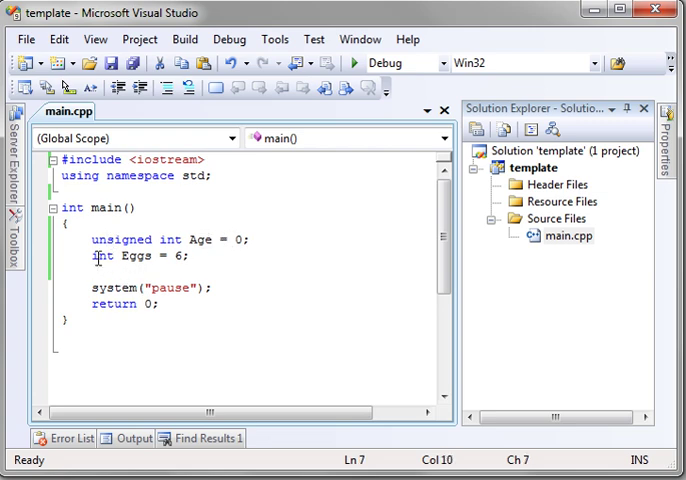
double_click(99, 256)
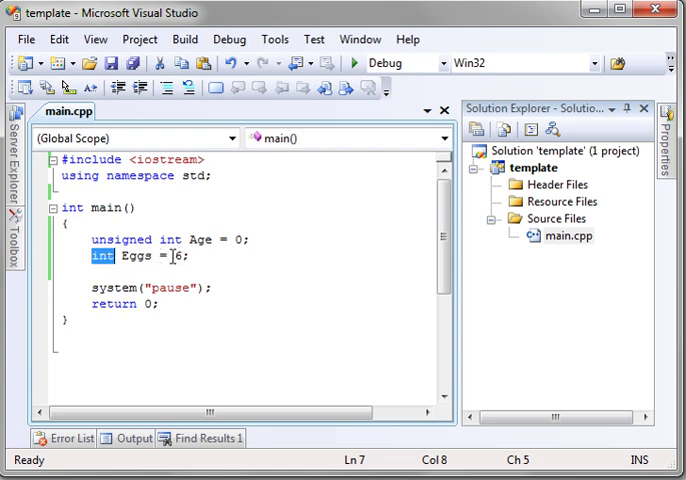
key("enter")
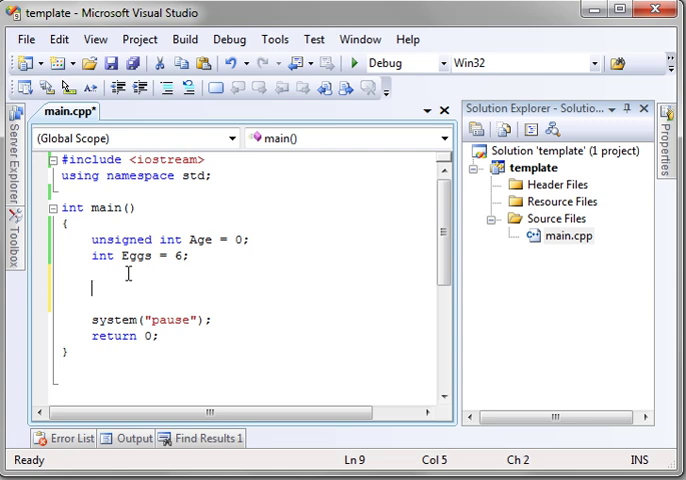
Step: Write the first output line 'cout << Age << " " endl;'
type("cout <<")
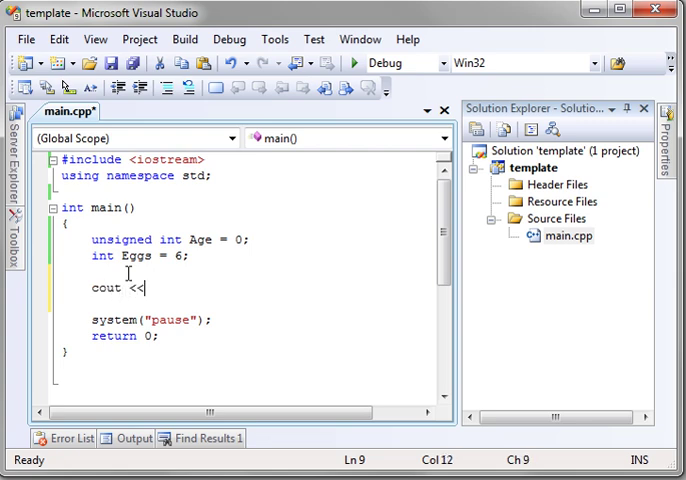
type("Age")
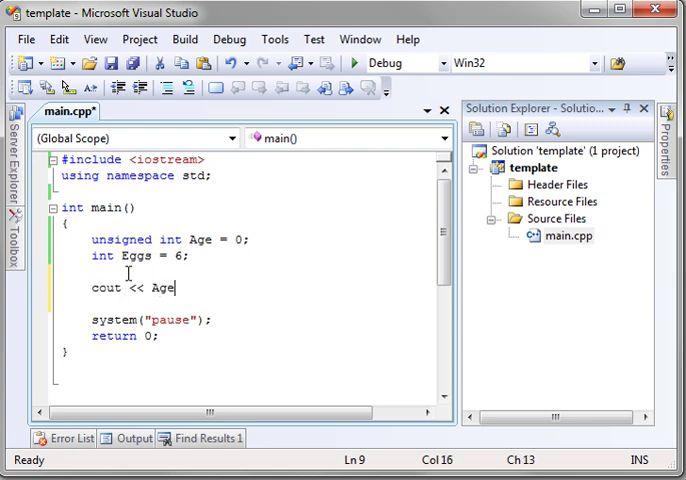
type("<<")
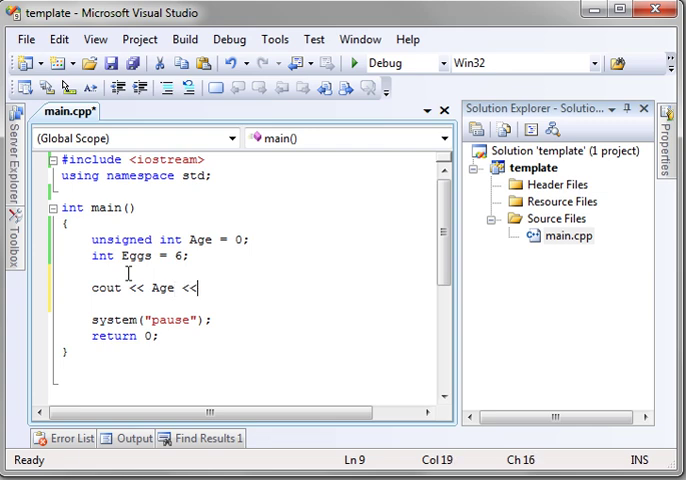
type("\" \"")
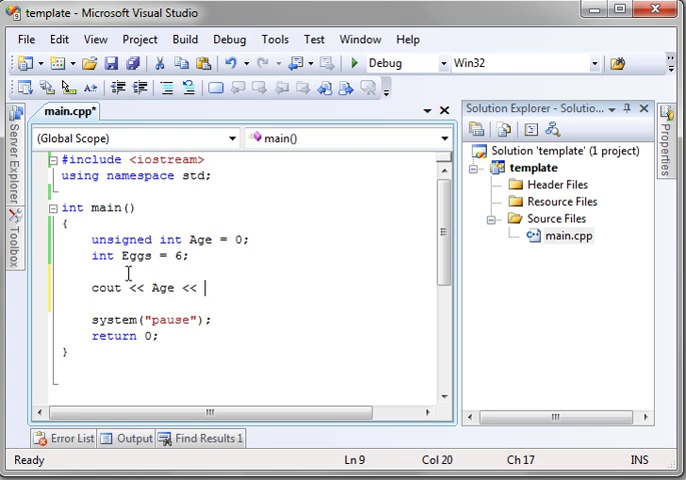
type("endl;")
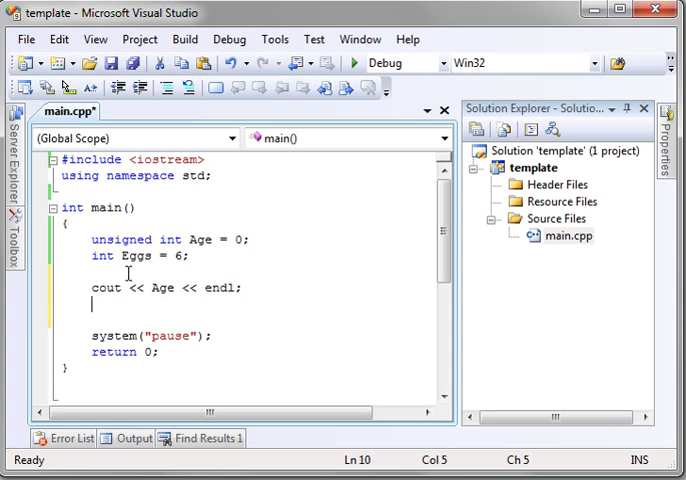
Step: Add 'Age = -23' and a second 'cout << Age << end;' line
type("Age")
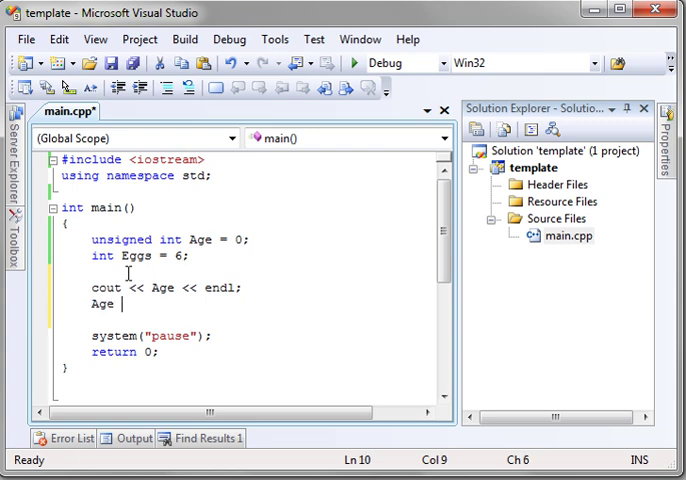
type("= -23")
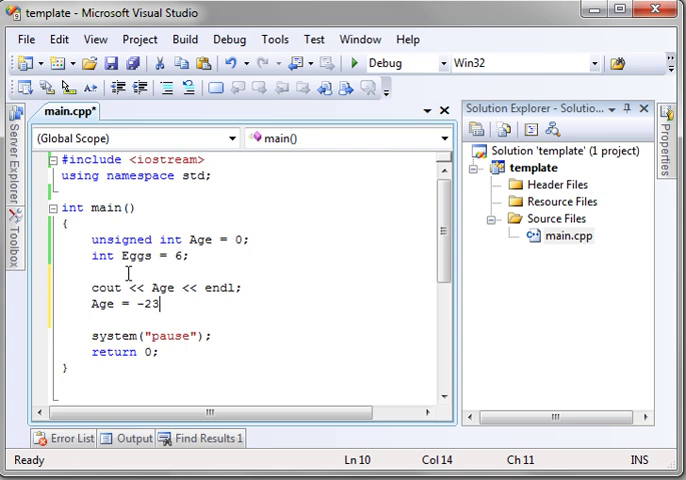
key("enter")
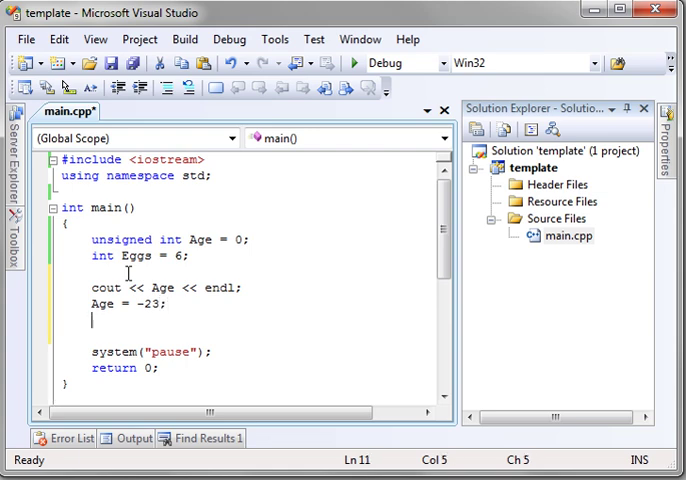
type("cout << Age <<")
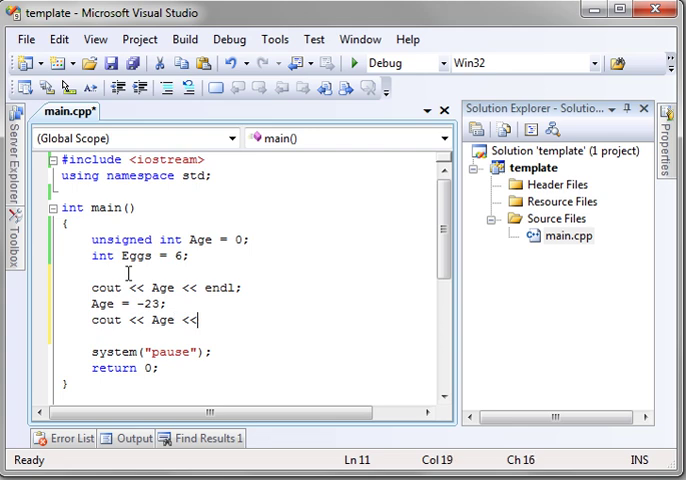
type("end;")
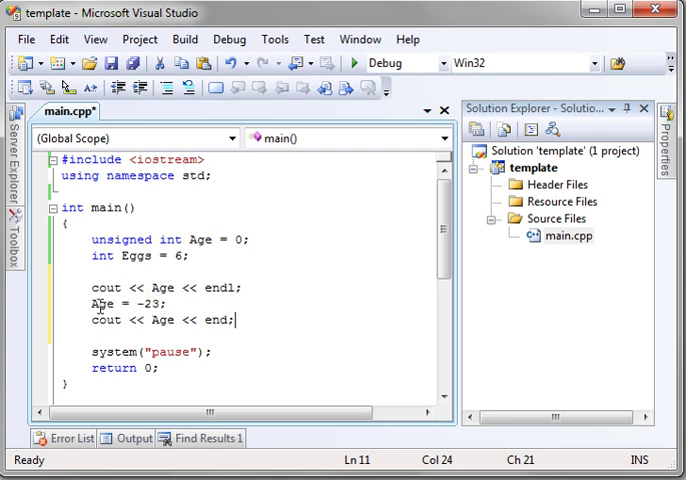
double_click(100, 303)
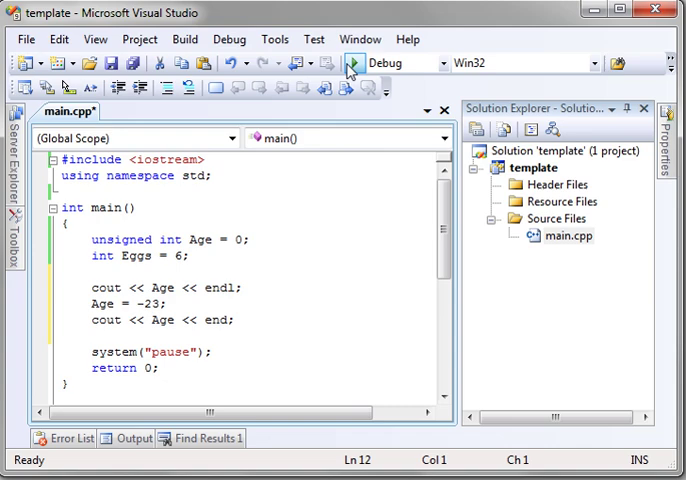
left_click(352, 62)
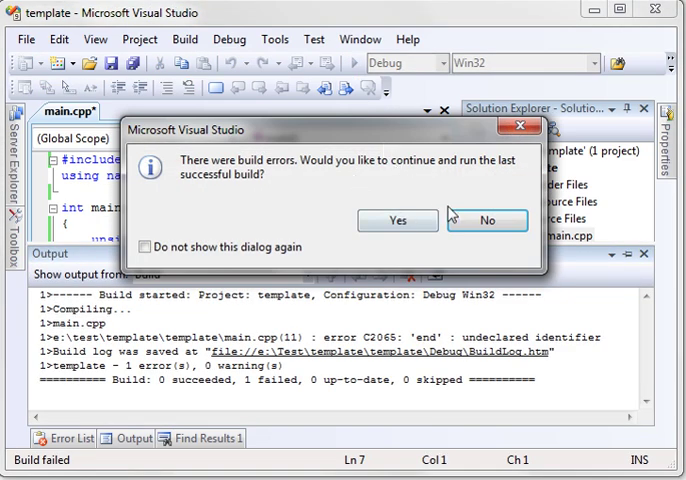
left_click(487, 220)
type("l")
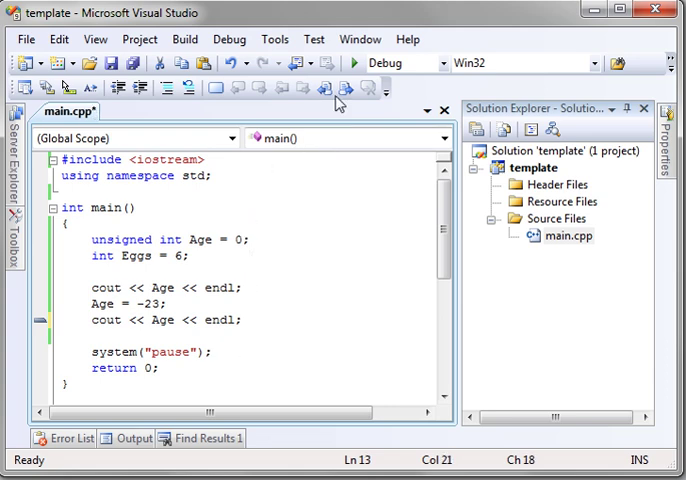
left_click(9, 62)
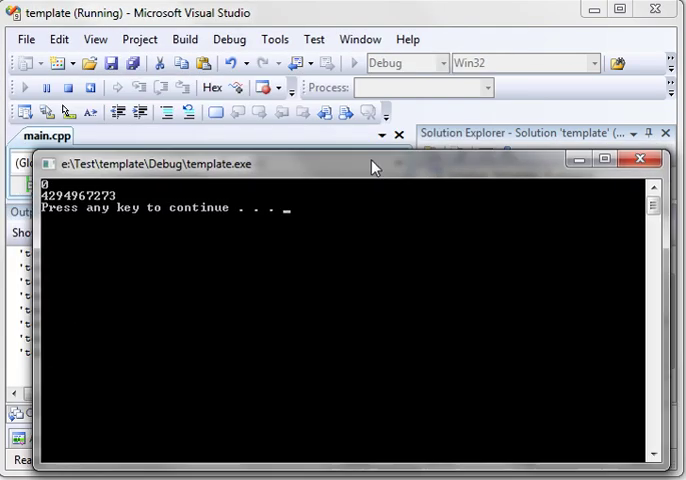
mouse_move(332, 232)
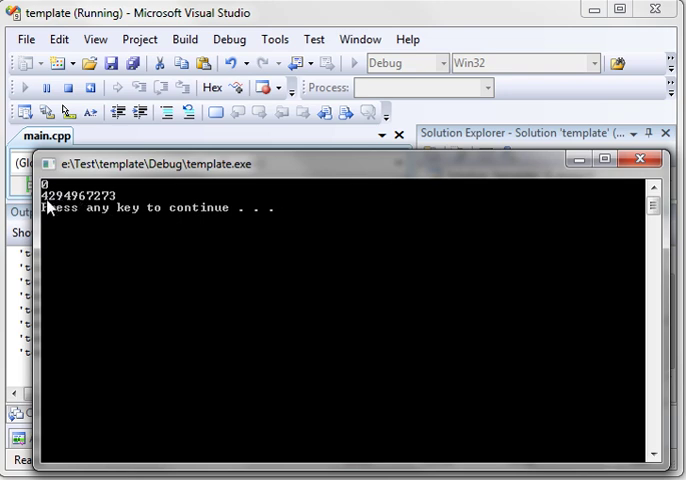
mouse_move(85, 210)
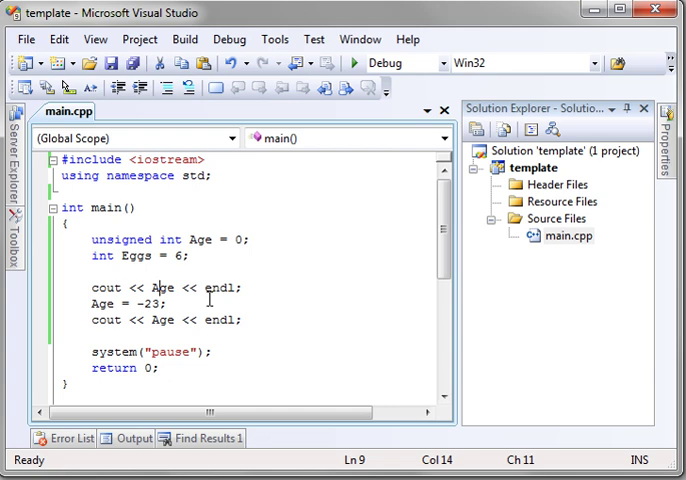
Step: Change Age to unsigned short int and rerun, printing 0 then 65513
double_click(98, 303)
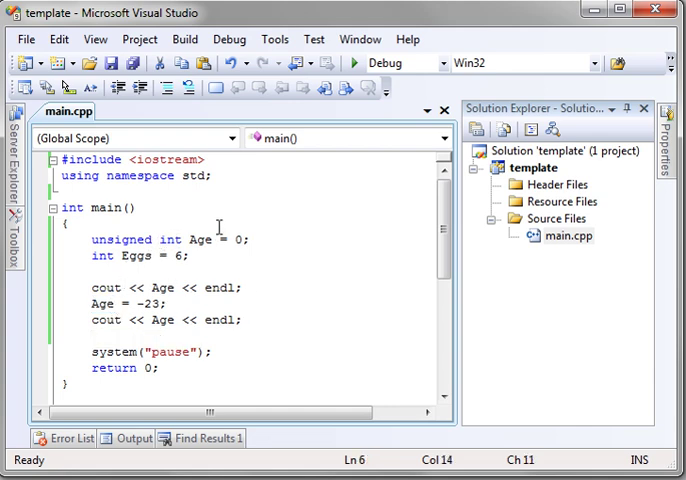
type("short")
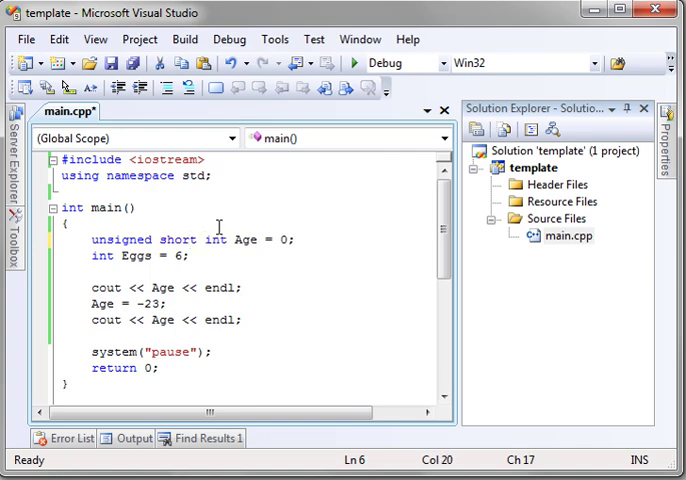
left_click(240, 288)
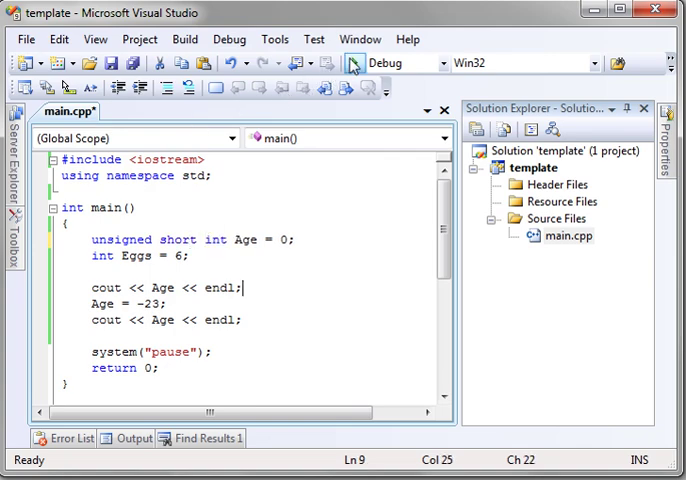
left_click(352, 62)
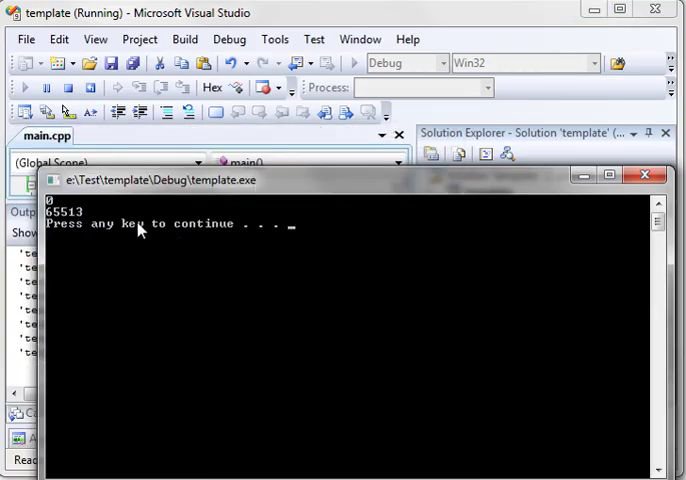
mouse_move(80, 228)
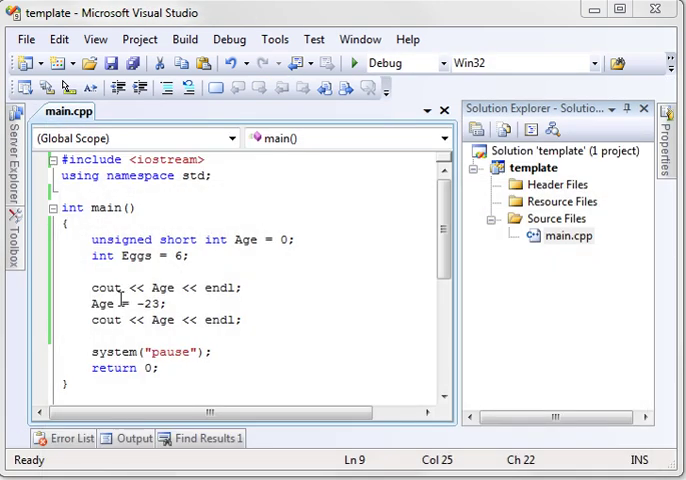
double_click(149, 303)
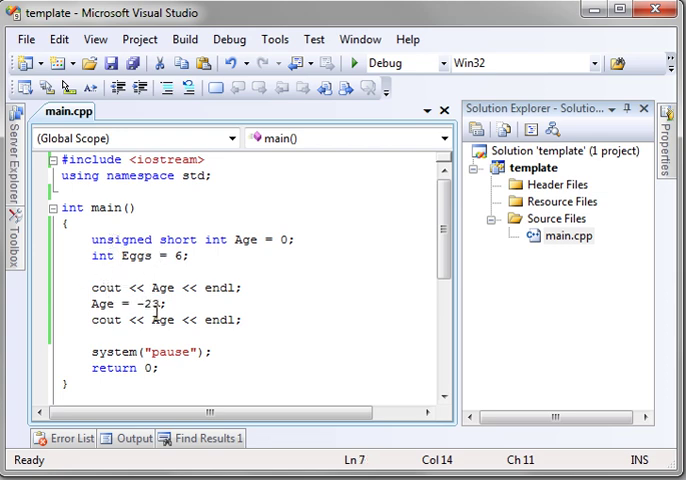
double_click(121, 239)
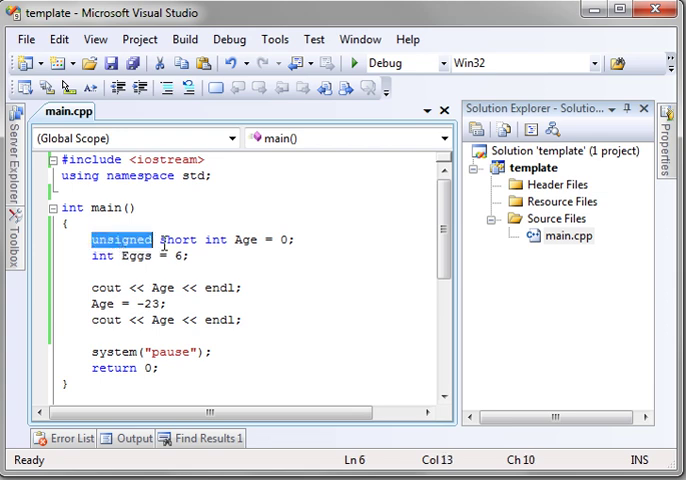
double_click(244, 239)
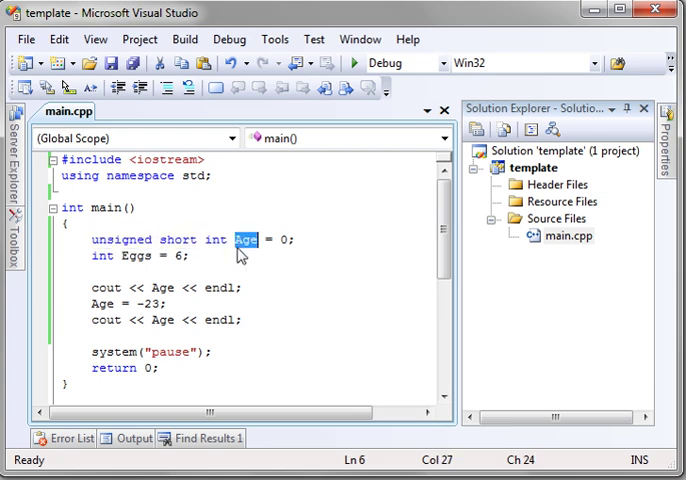
left_click(277, 266)
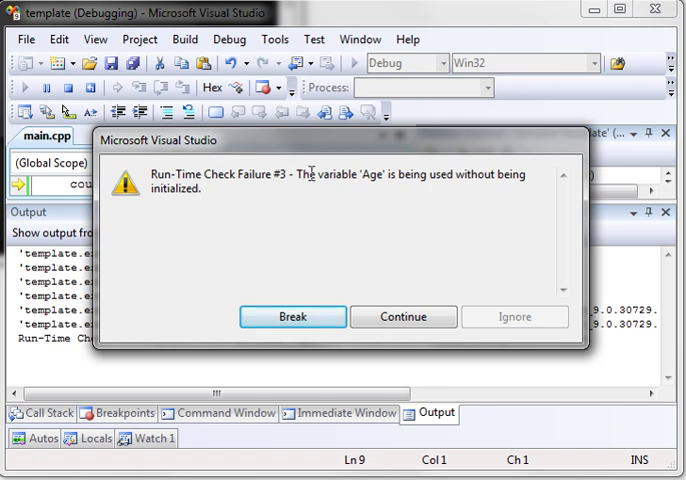
mouse_move(253, 192)
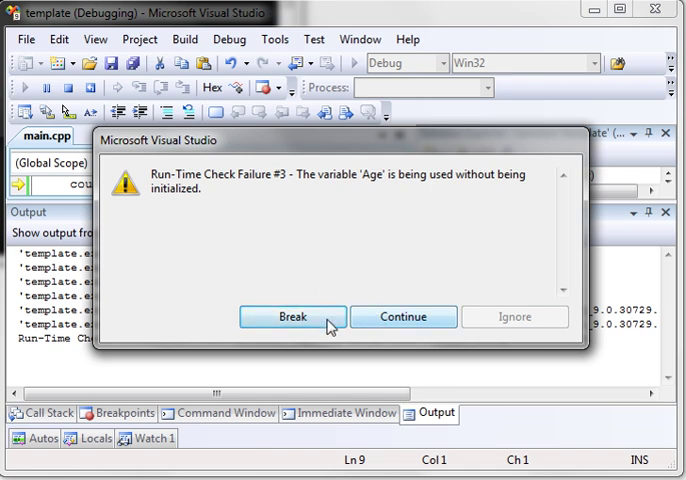
Step: Break at the Run-Time Check Failure #3 for uninitialized Age
left_click(293, 317)
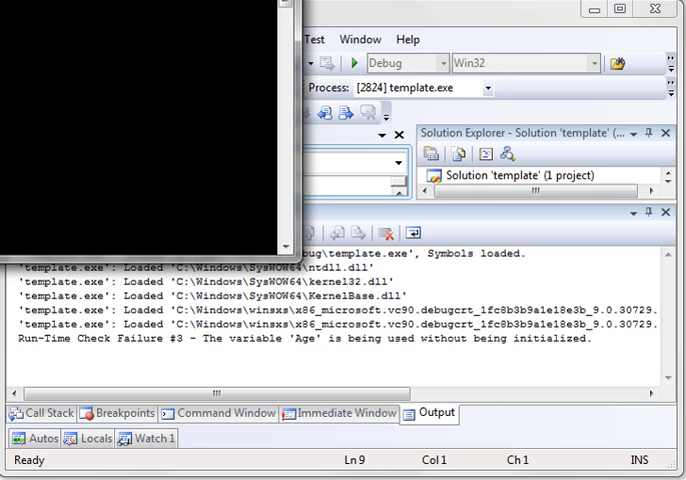